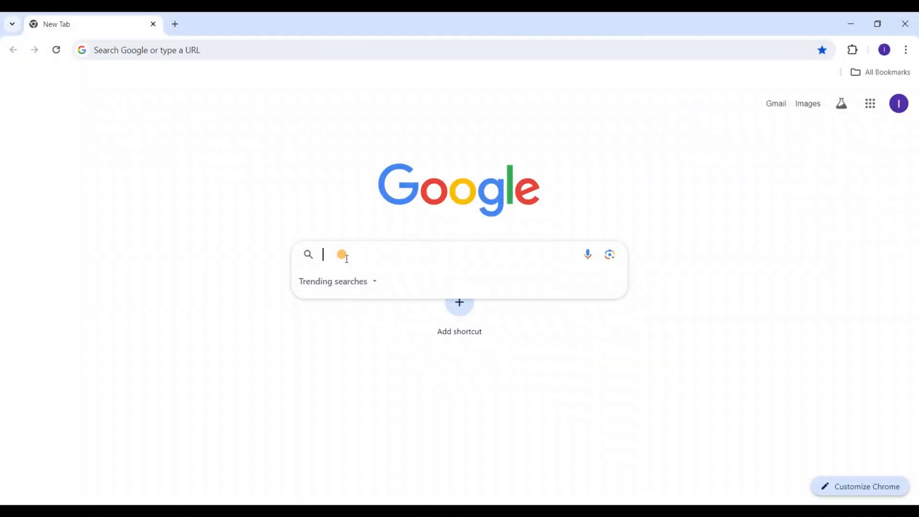
- Search Google for 'pdfgear' in Chrome
text(pdfgear)
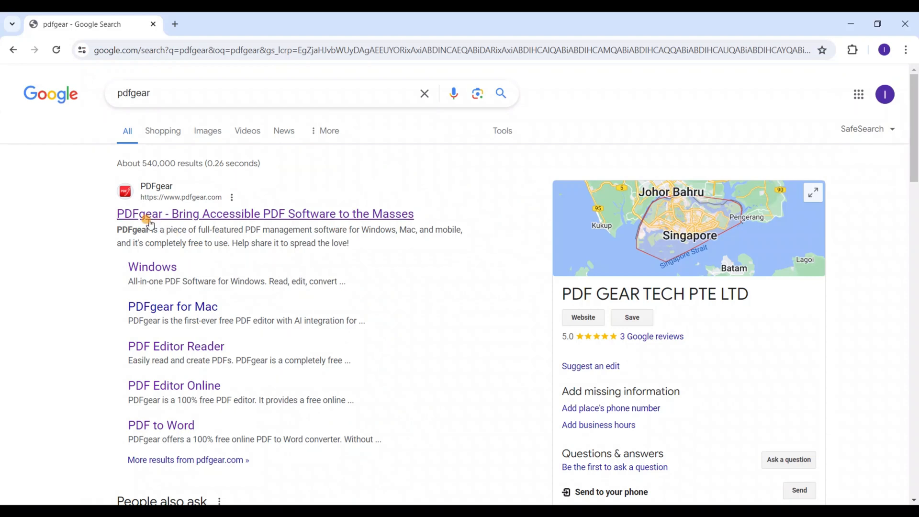
- Go from the official PDFgear site to its online PDF to JPG converter
click(265, 213)
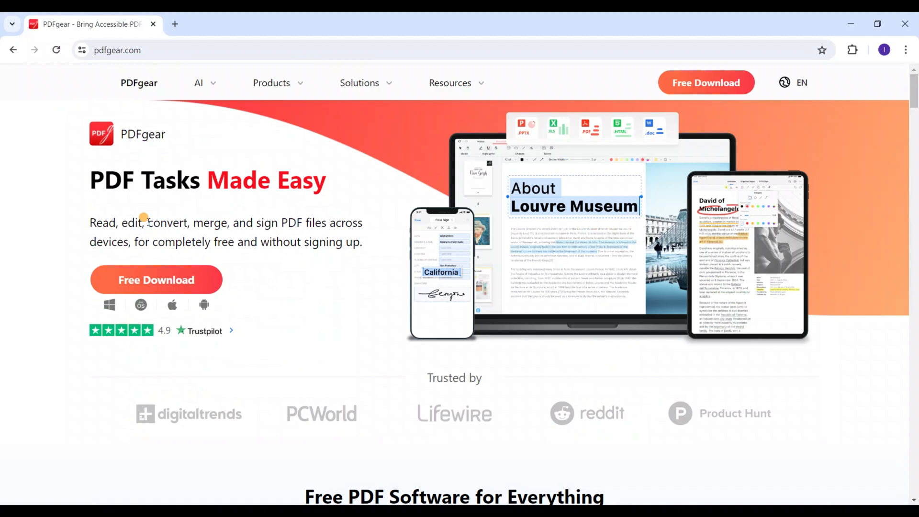
click(271, 82)
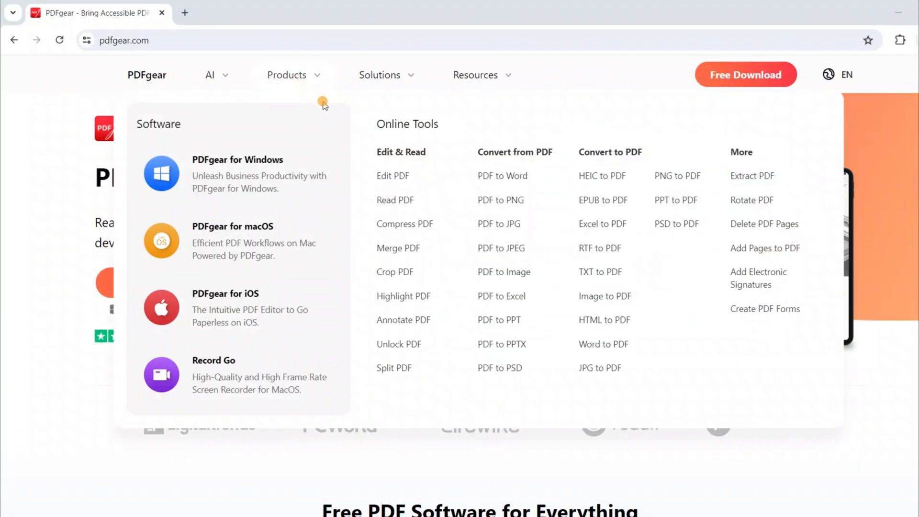
click(497, 224)
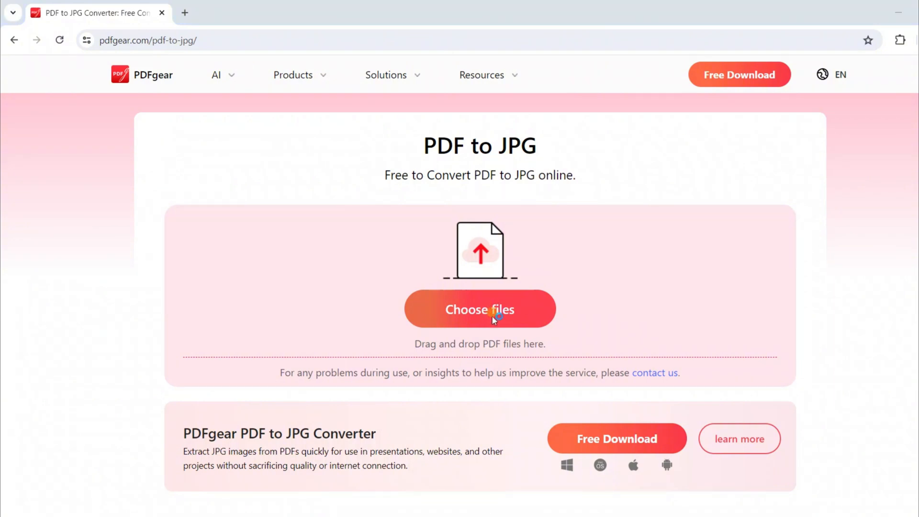
- Convert a PDF to JPG, download the sample [1-2].zip and show it in its folder
click(480, 309)
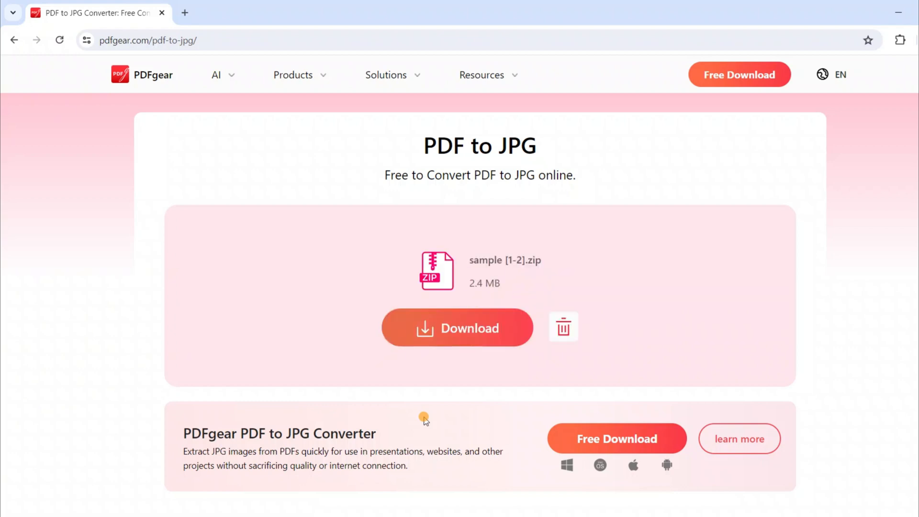
click(457, 327)
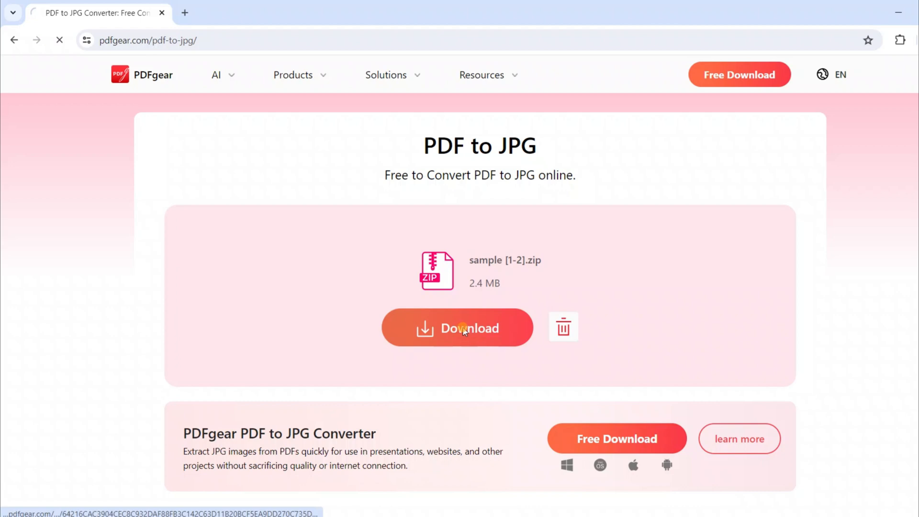
click(457, 327)
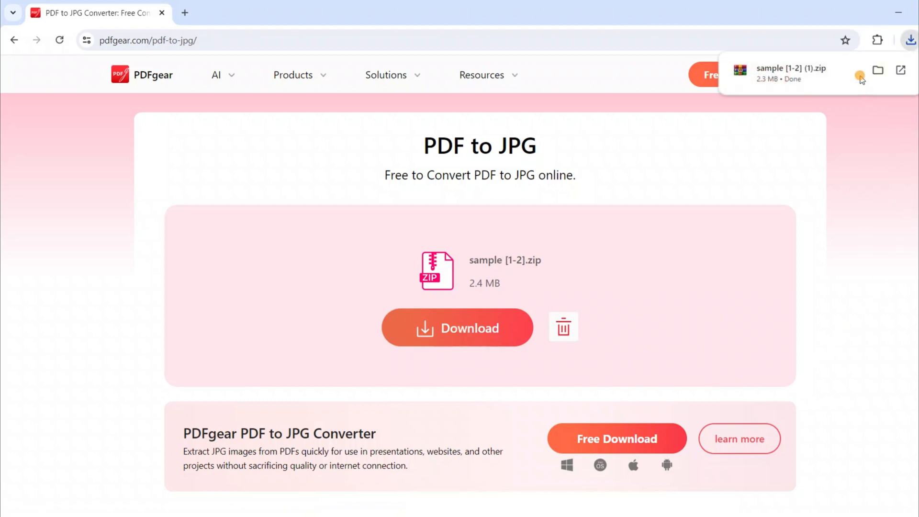
click(877, 70)
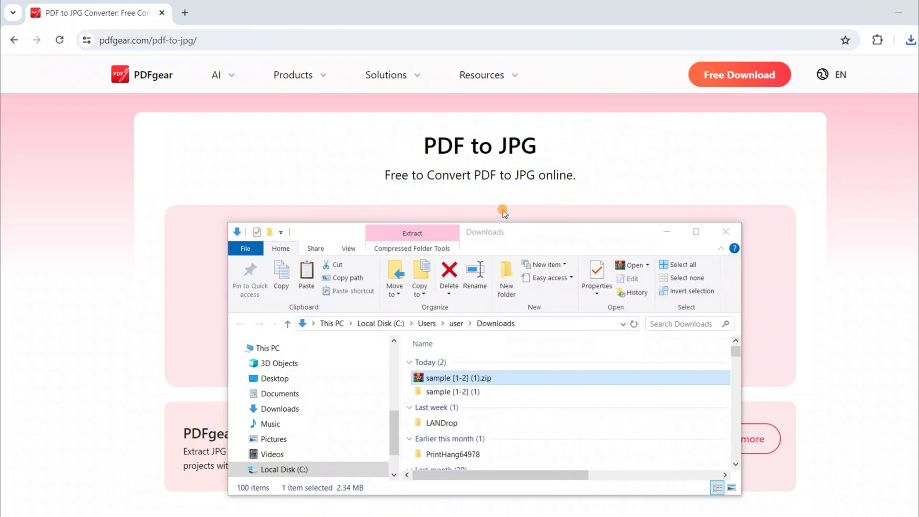
- Open the extracted Page1.jpg in Photos and zoom in on the painting
click(451, 377)
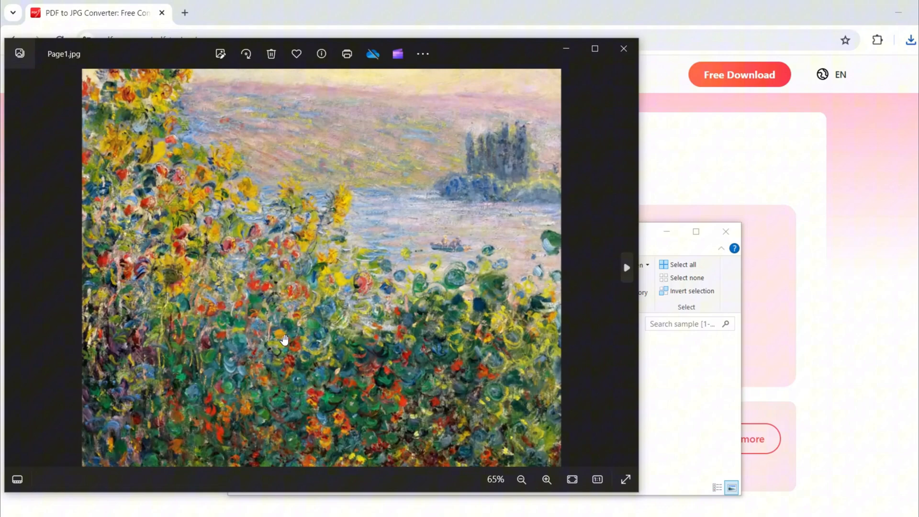
click(545, 478)
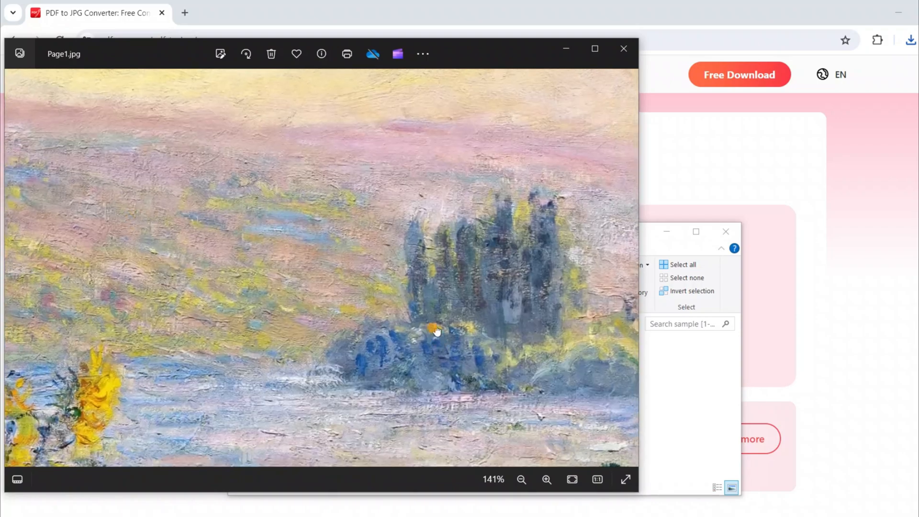
click(521, 479)
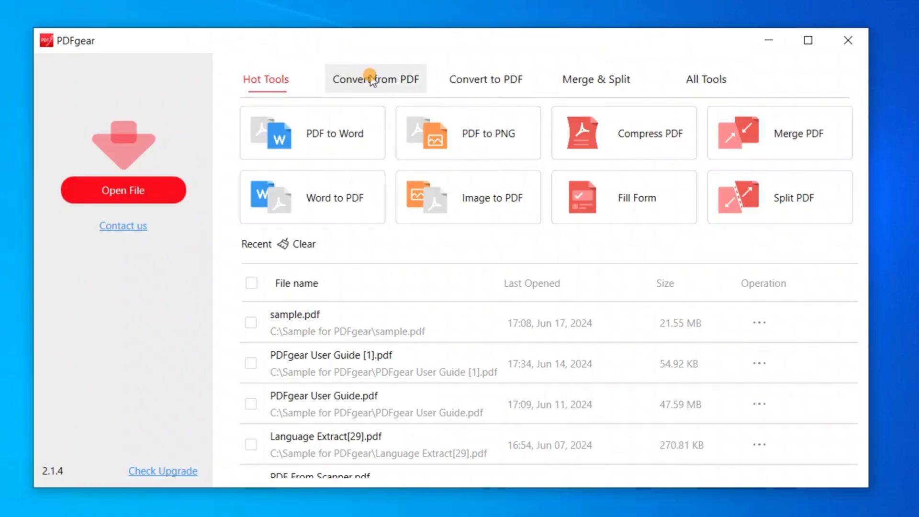
- Convert sample [1-2].pdf and sample [3-4].pdf to JPEG with the desktop PDF to JPEG tool
click(375, 79)
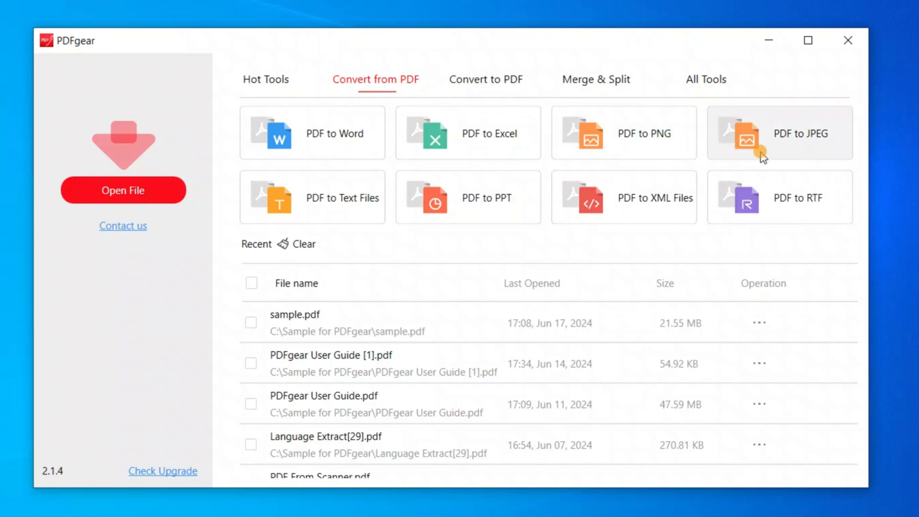
click(779, 133)
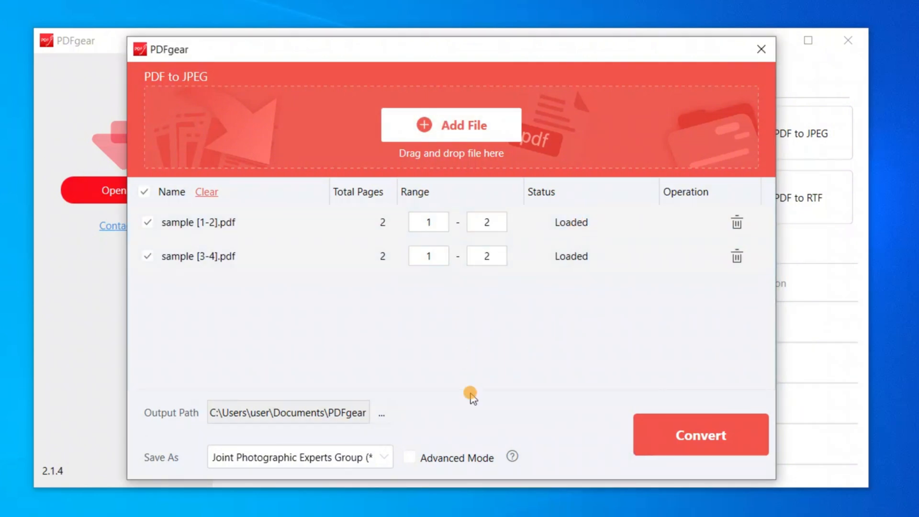
mouse_move(512, 456)
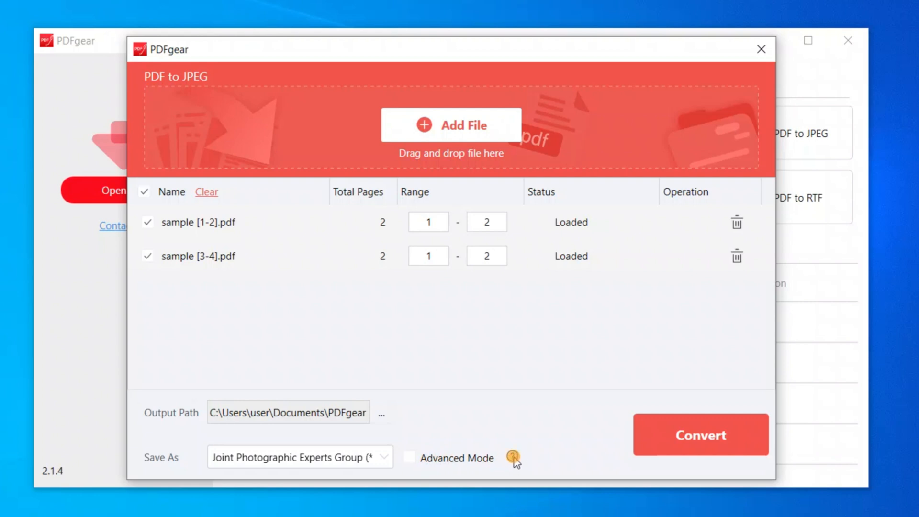
mouse_move(512, 456)
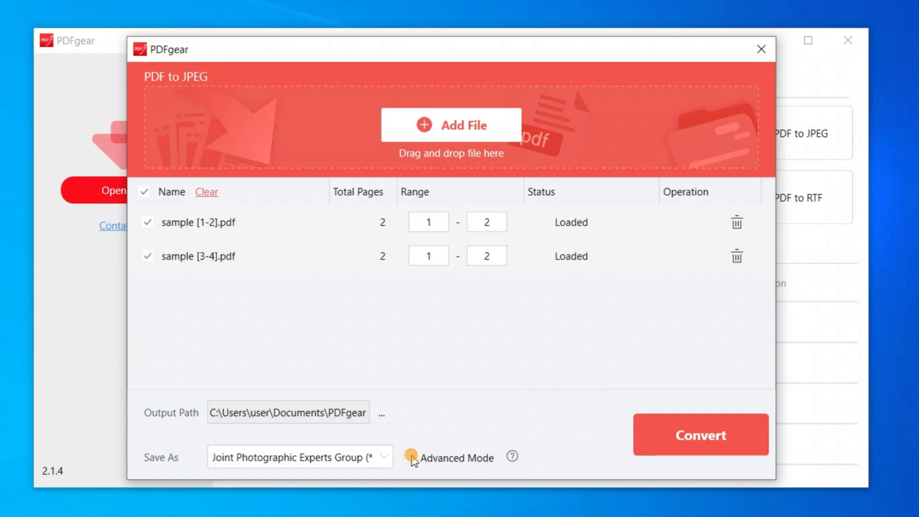
click(699, 434)
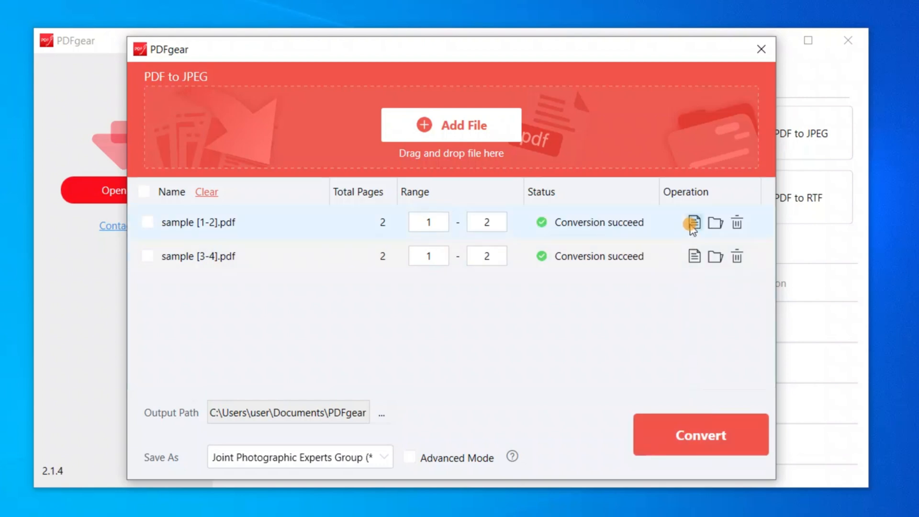
- Browse into the sample [1-2] conv folder and open sample [1-2] conv 1.jpeg
click(694, 222)
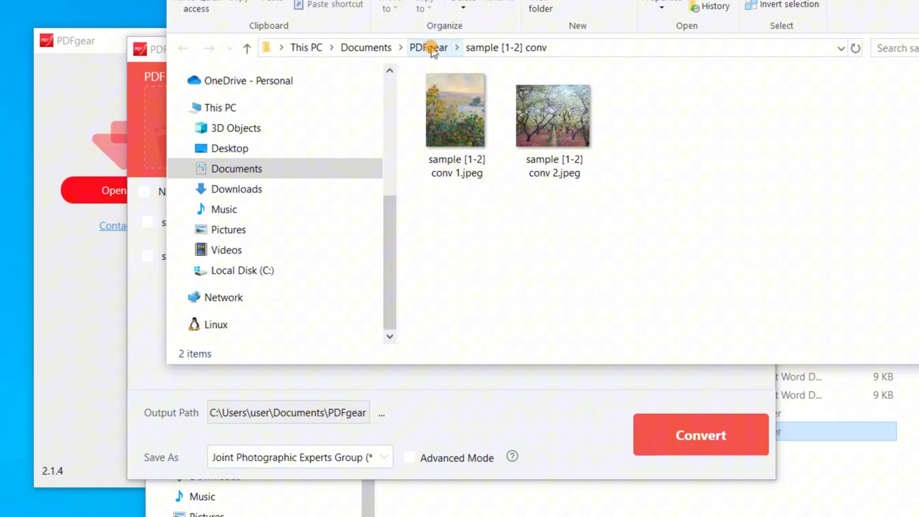
click(428, 47)
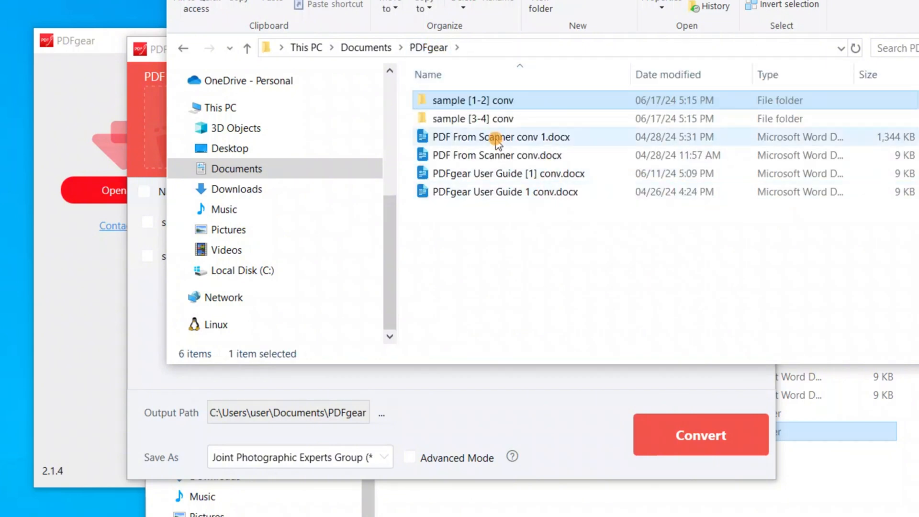
double_click(472, 118)
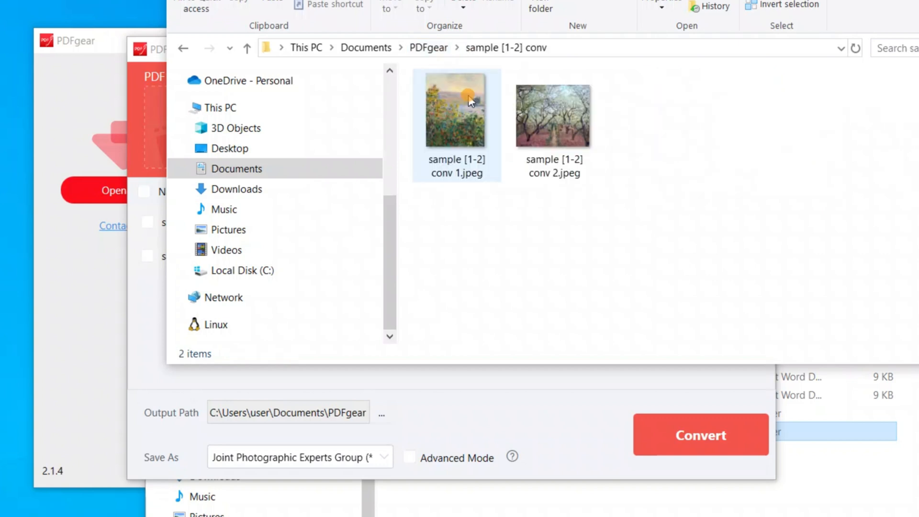
click(456, 112)
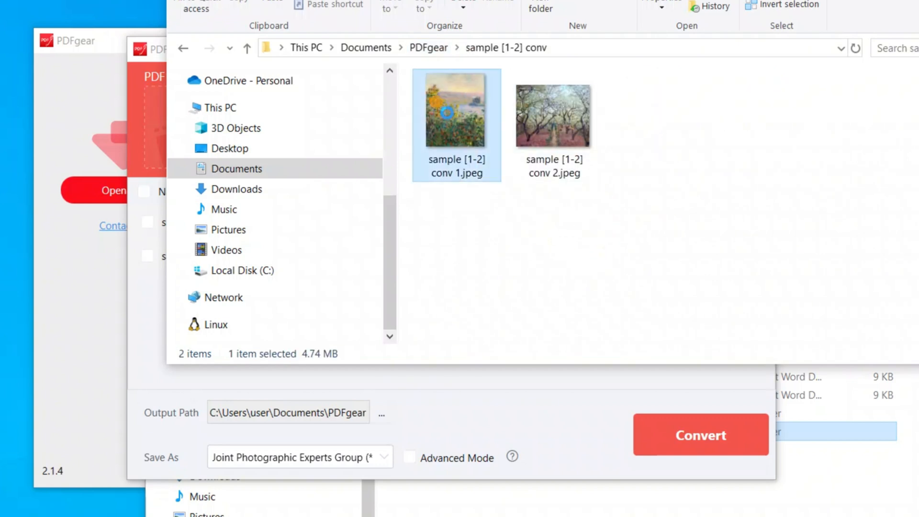
double_click(456, 110)
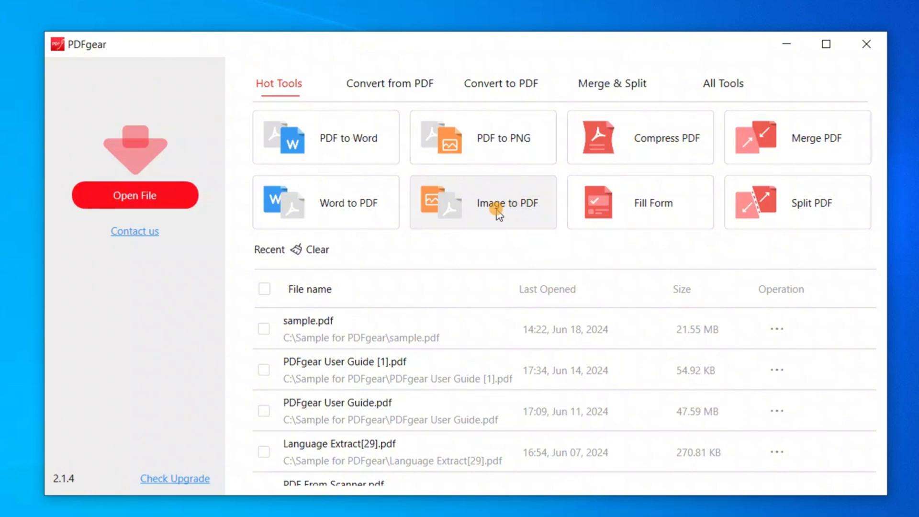
- Load the seven JPG images into PDFgear's Image to PDF tool
click(507, 203)
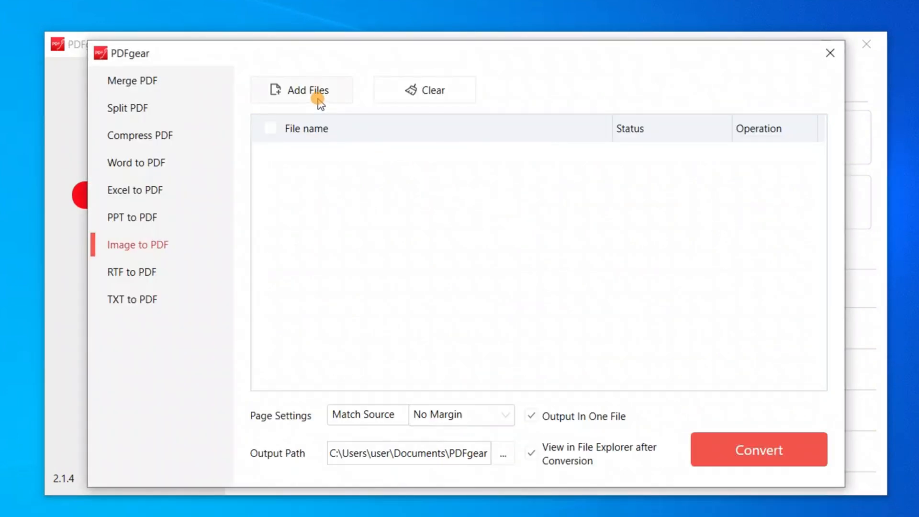
click(302, 89)
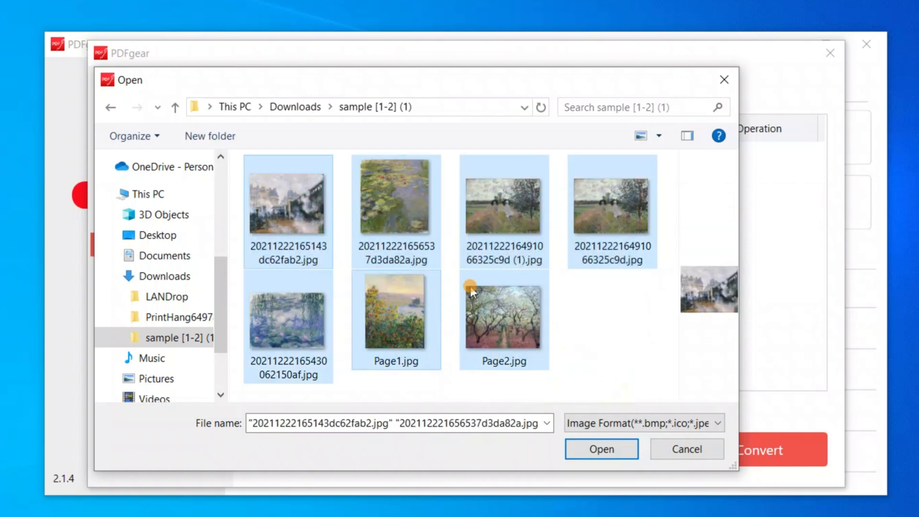
click(600, 449)
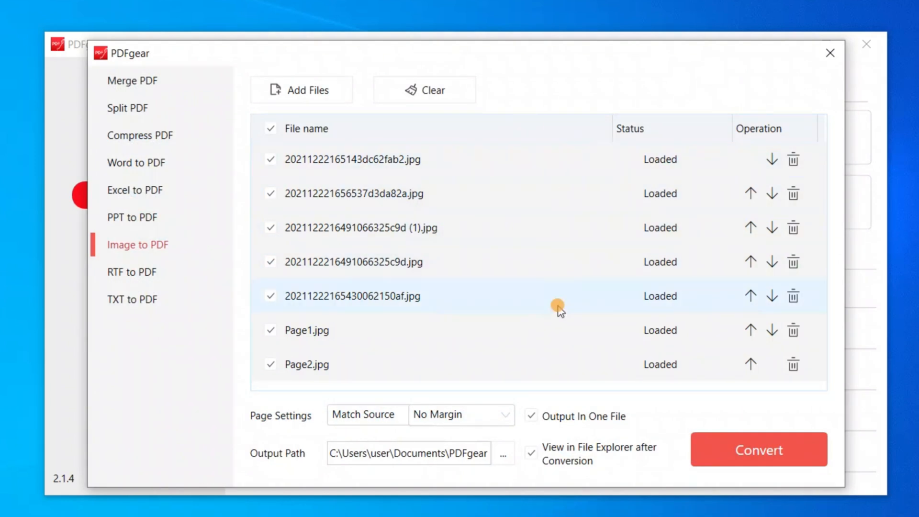
- Keep Output In One File checked and merge the images into one seven-page PDF
click(530, 416)
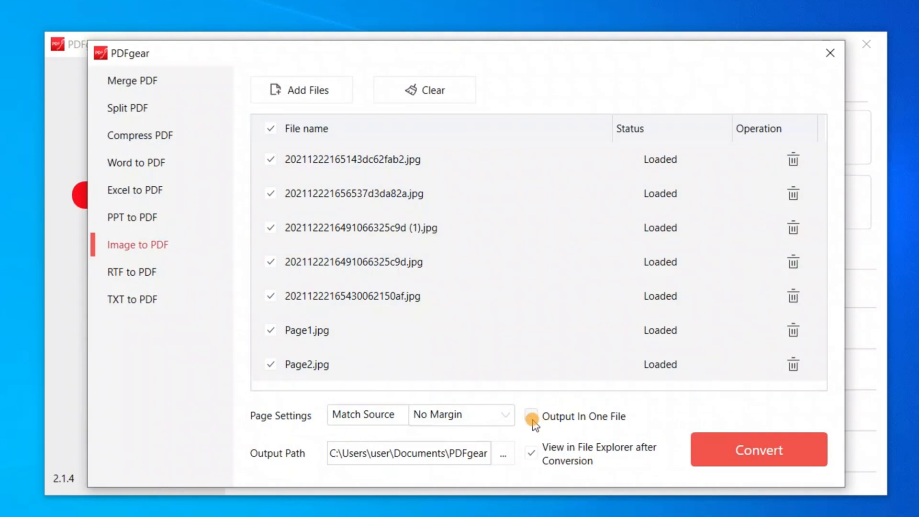
click(530, 415)
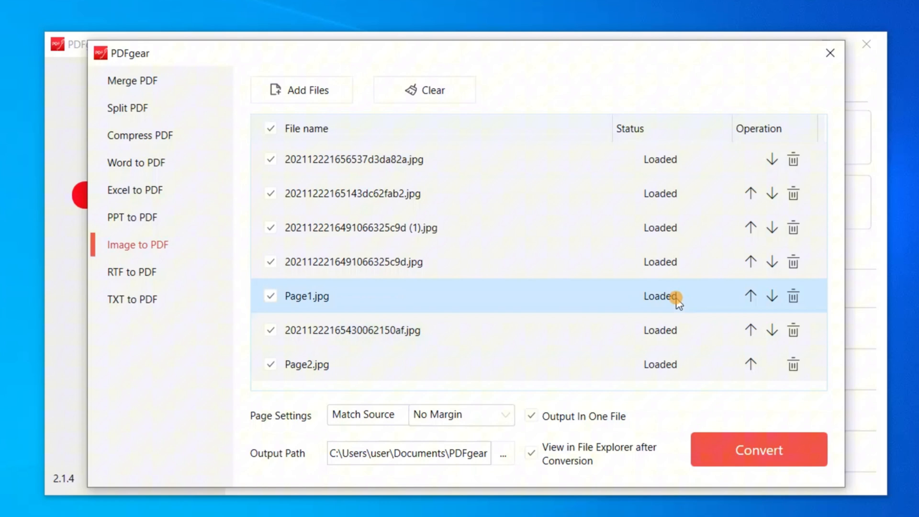
click(758, 449)
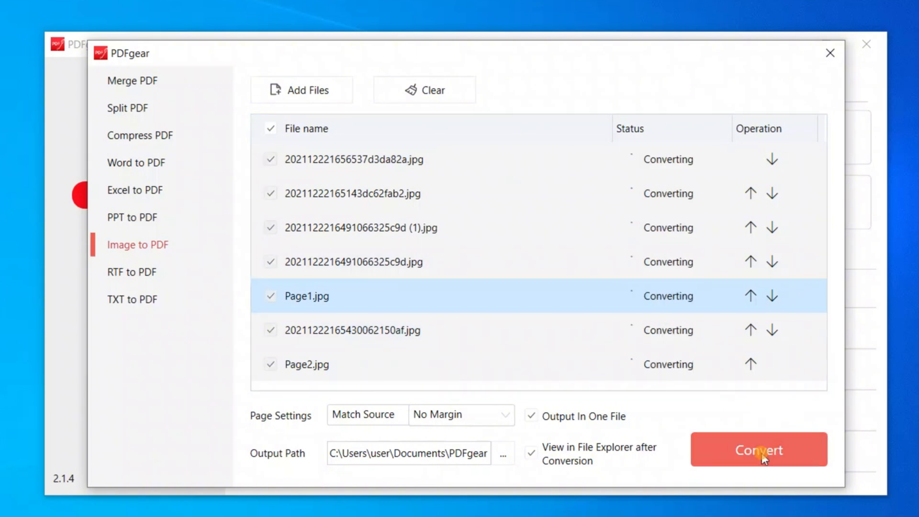
click(757, 450)
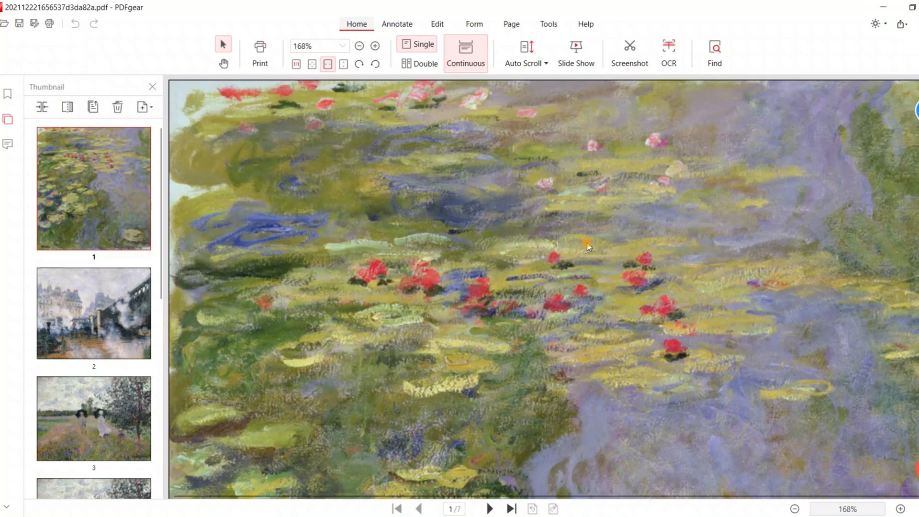
- Uncheck Output In One File and convert each of the seven images into its own PDF
scroll(down, 3)
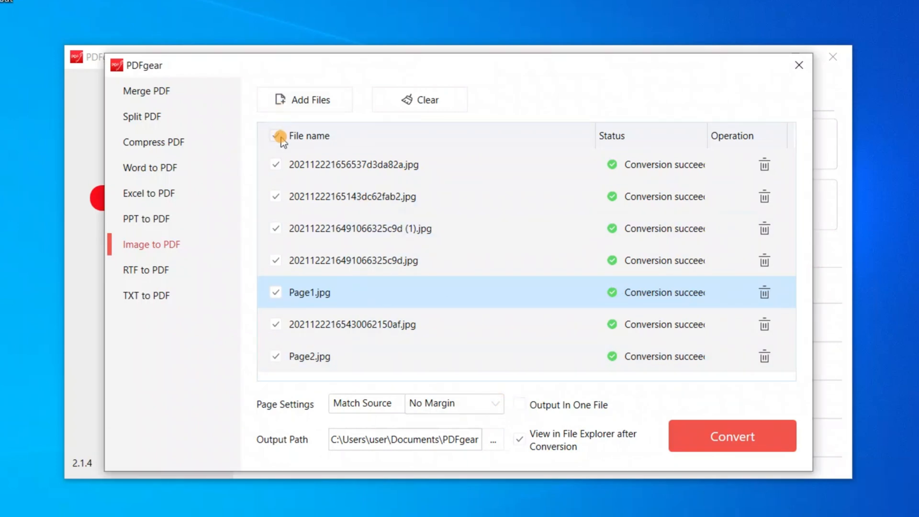
click(276, 135)
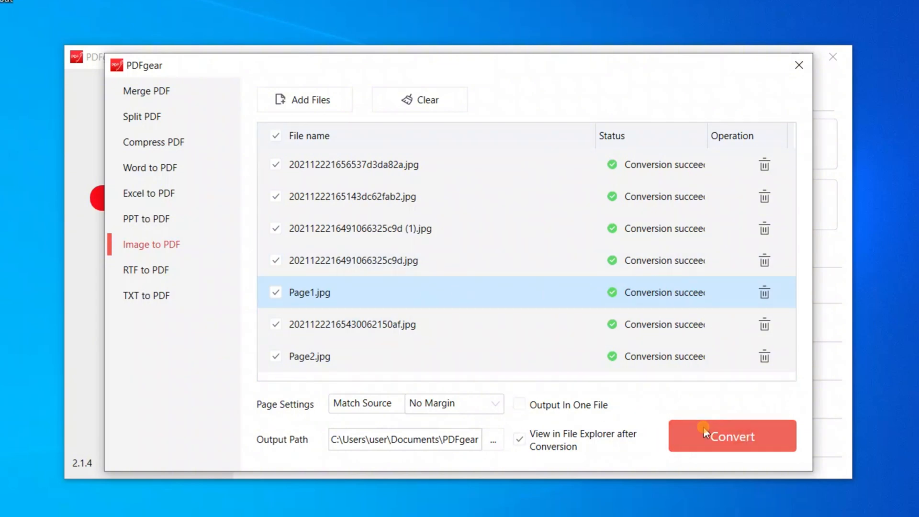
click(731, 436)
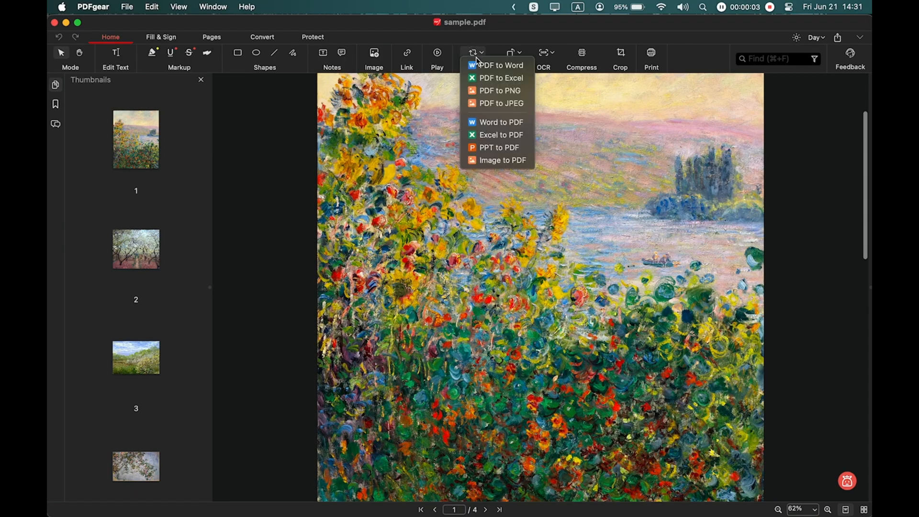
mouse_move(498, 104)
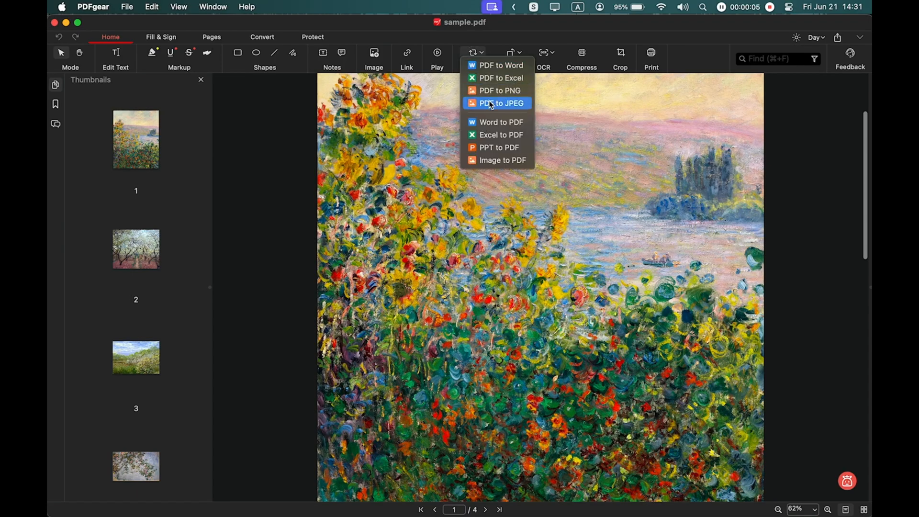
- Convert pages 1 to 4 of sample.pdf to JPEG images
click(502, 104)
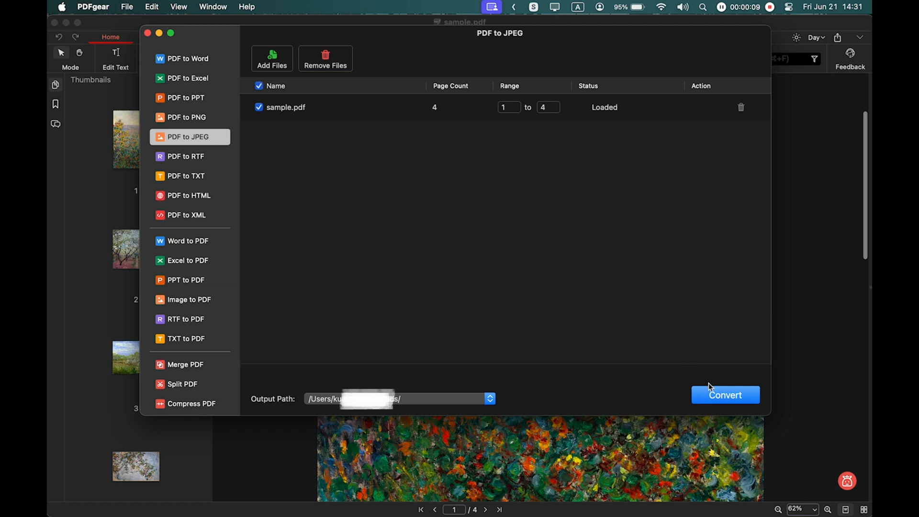
click(724, 395)
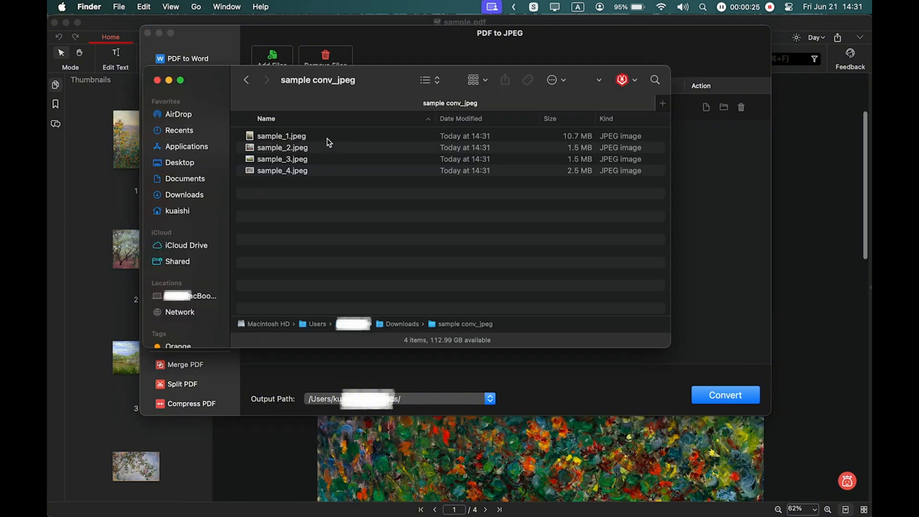
- Open sample_1.jpeg in Preview from the sample conv_jpeg folder
double_click(282, 136)
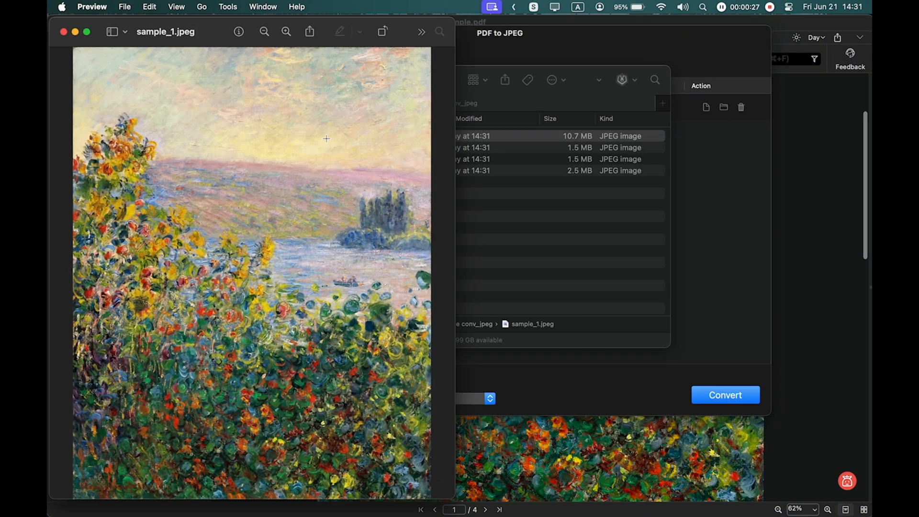
mouse_move(307, 268)
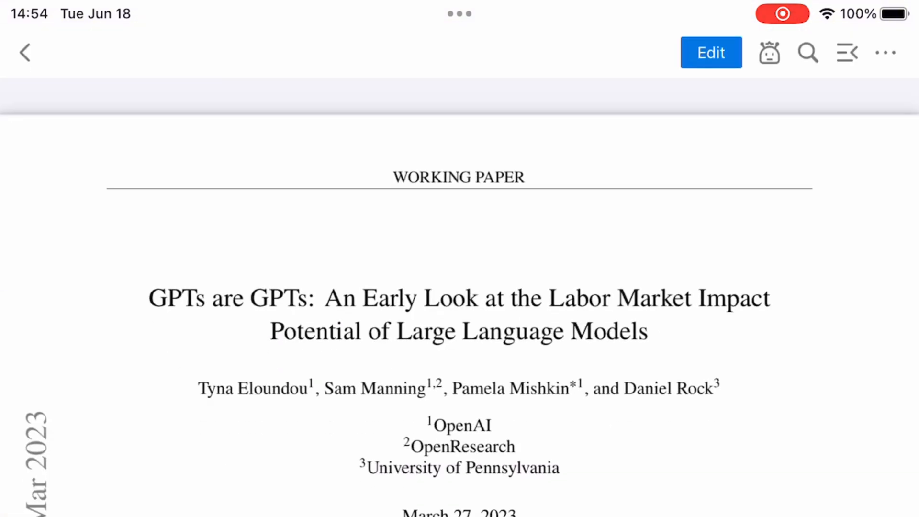
- Convert the GPTs are GPTs paper to JPEG and show extract_1.jpeg's file options
click(884, 52)
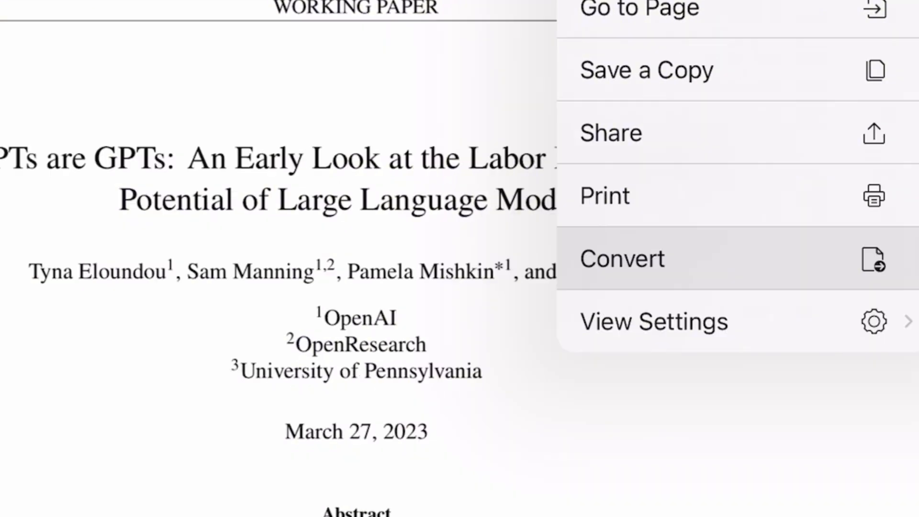
click(622, 258)
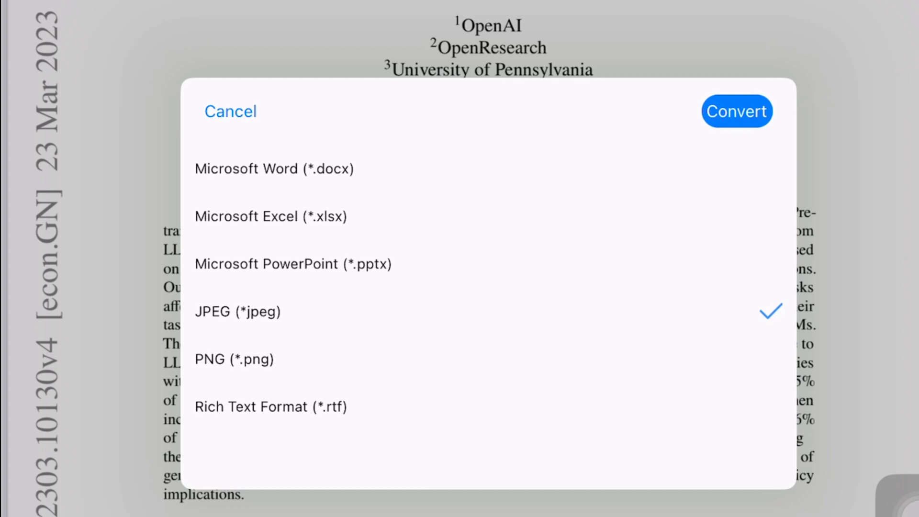
click(736, 110)
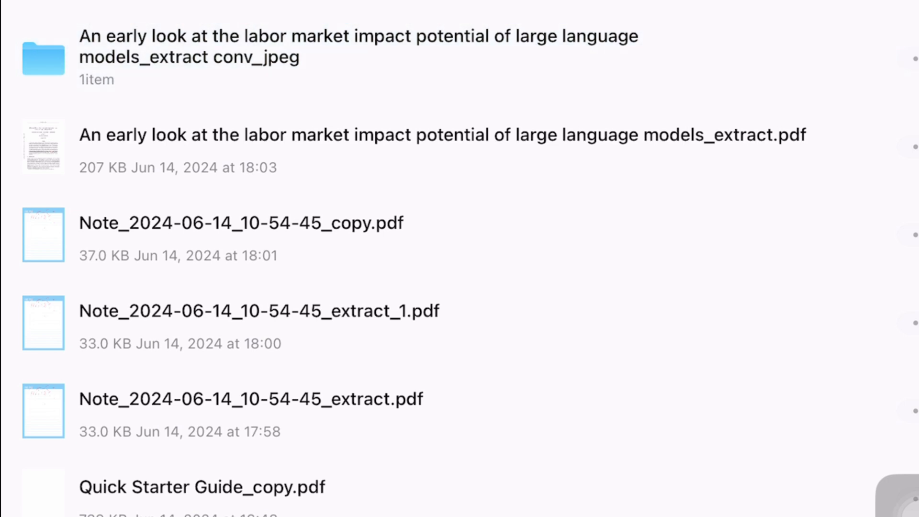
click(43, 57)
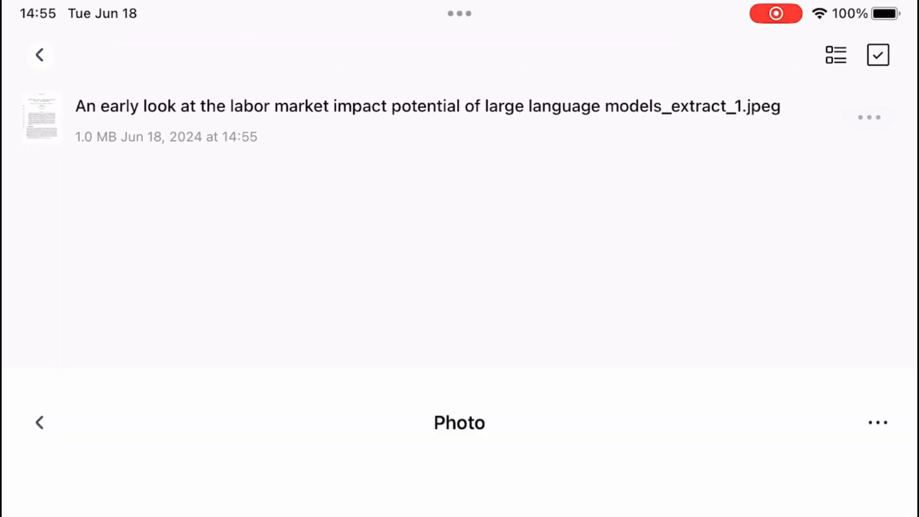
click(869, 116)
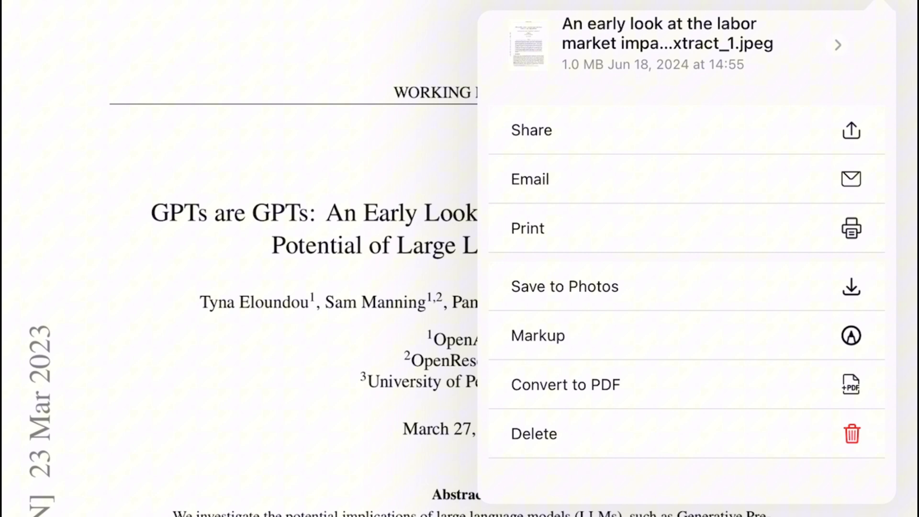